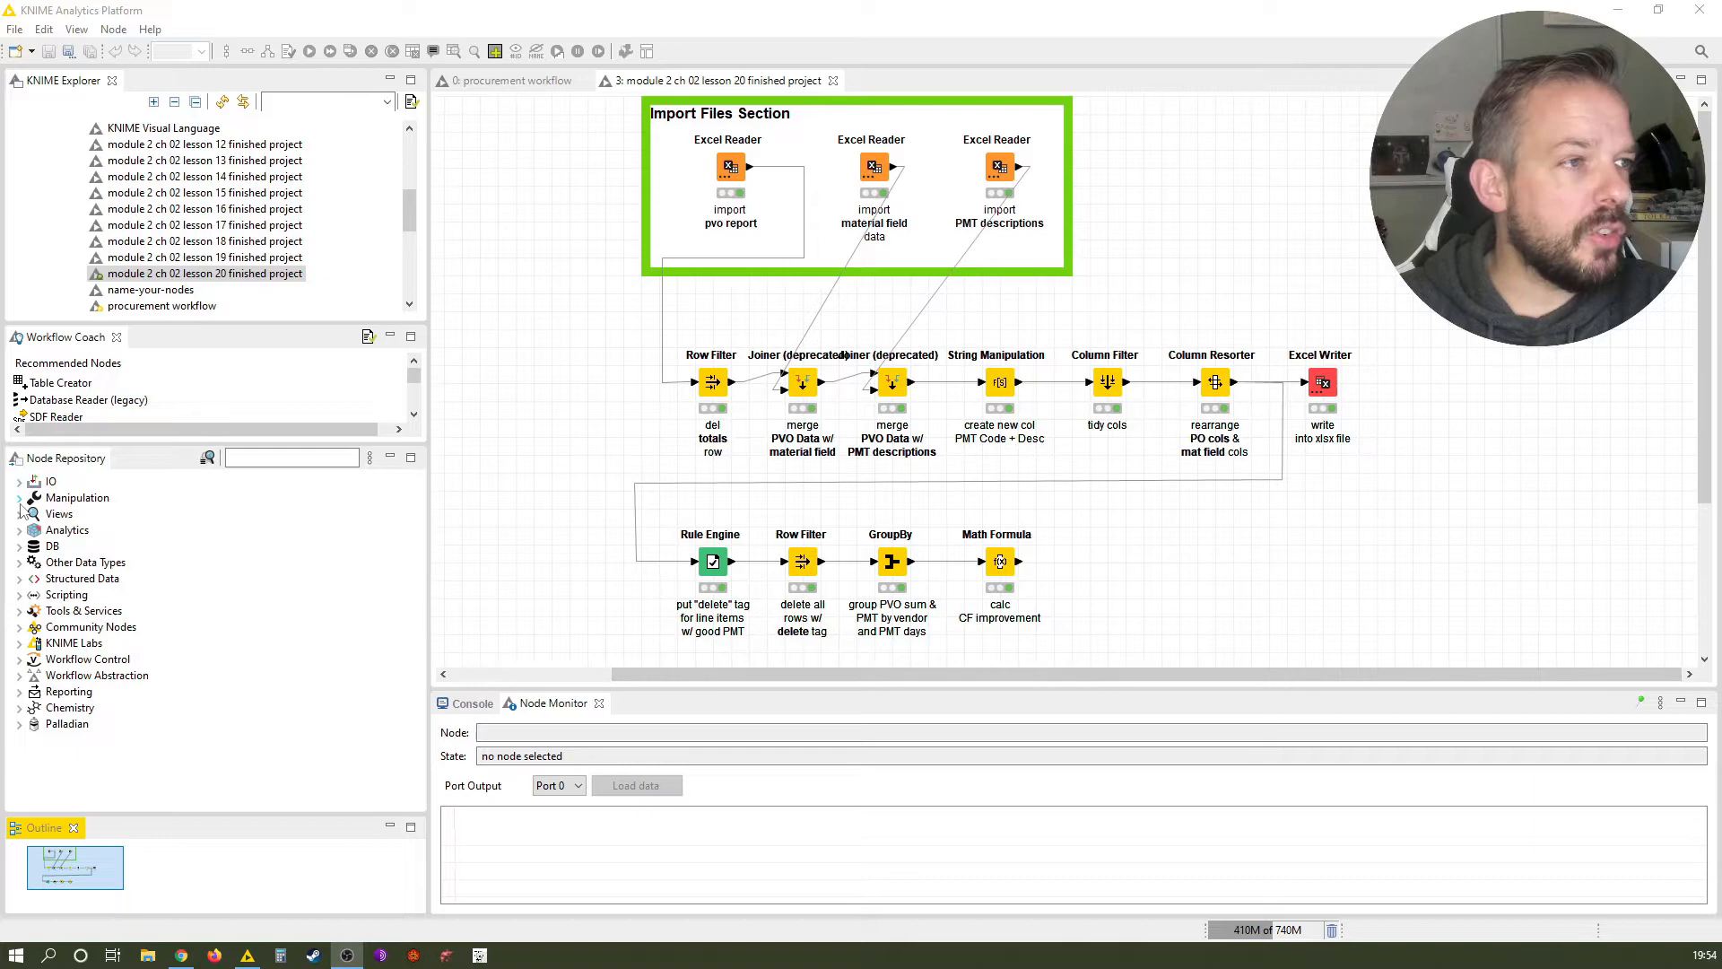
Find the GroupBy node via repository search 'grou' and connect it after the Math Formula node.
type("groupp")
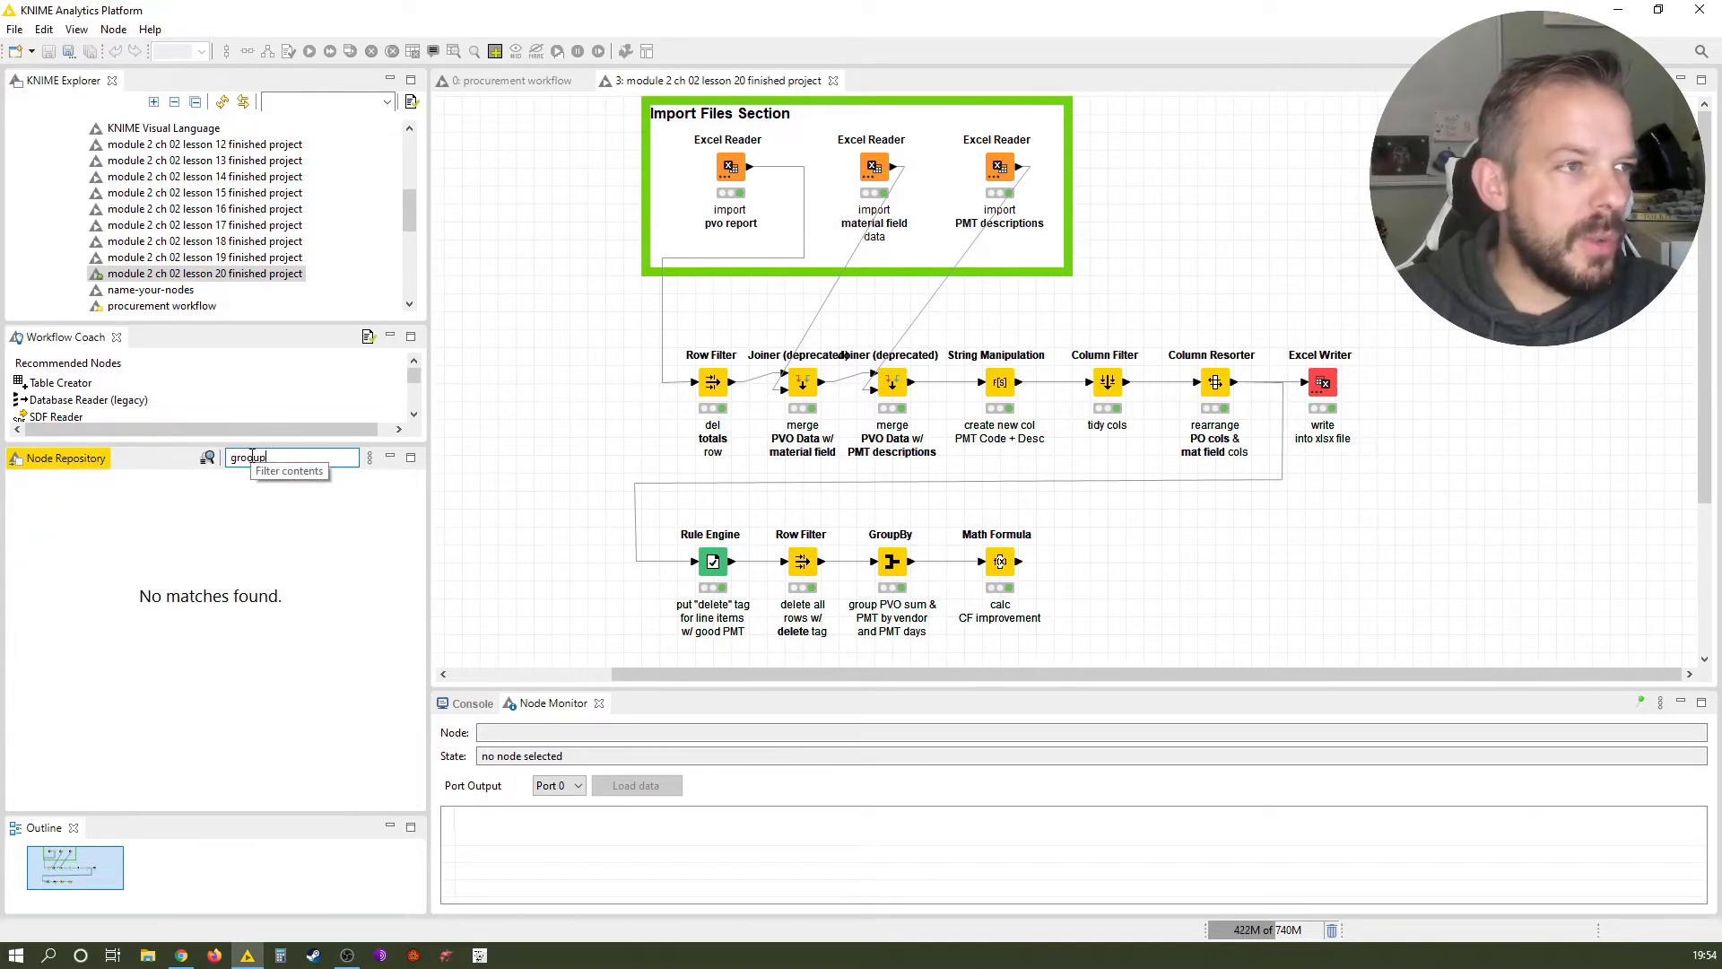
key("Backspace")
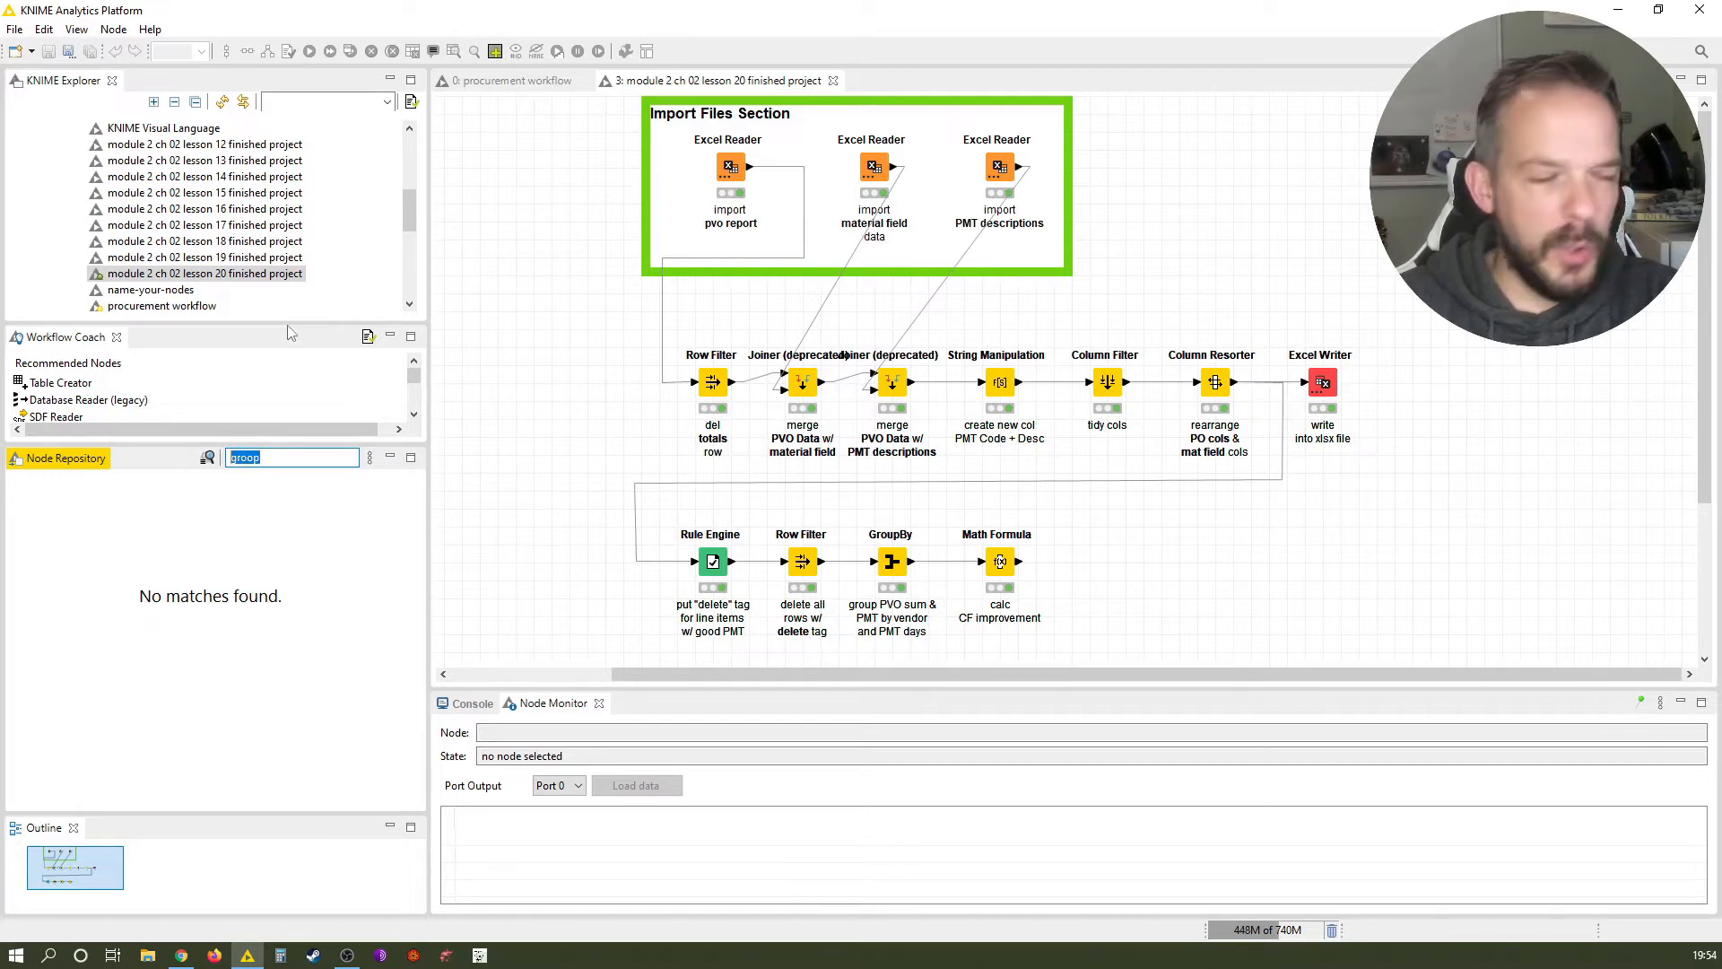
type("grou")
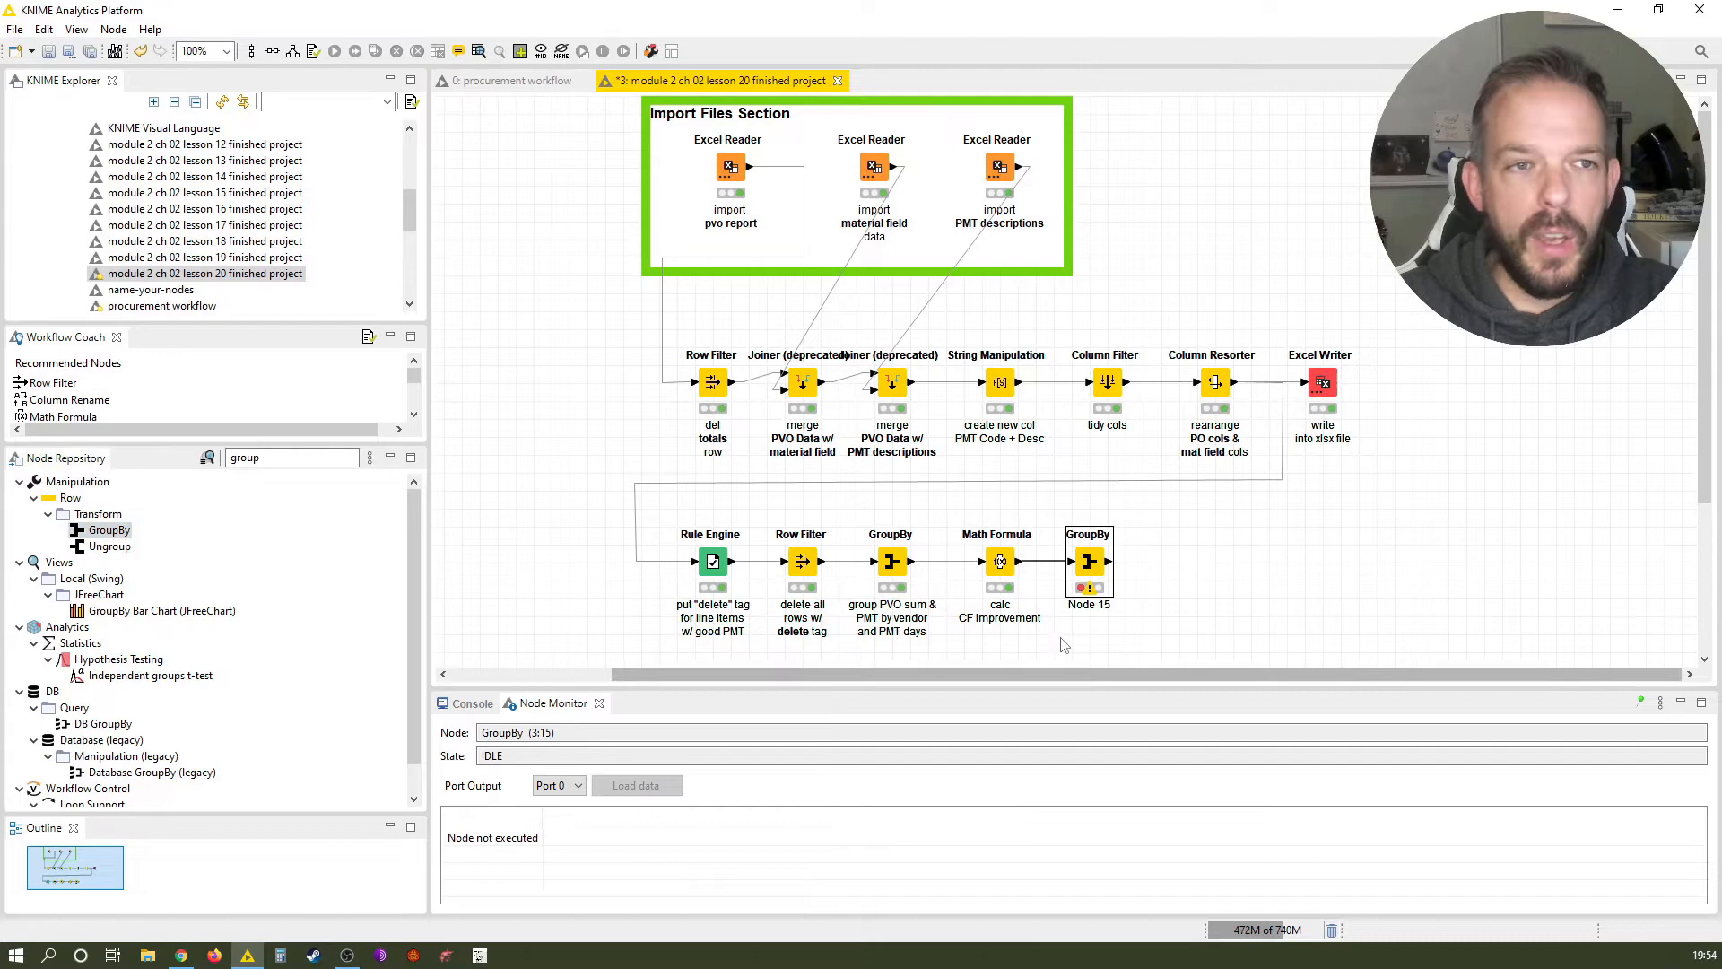
Label the node 'CF improvement by vendor' and bring up its configuration dialog.
double_click(1089, 604)
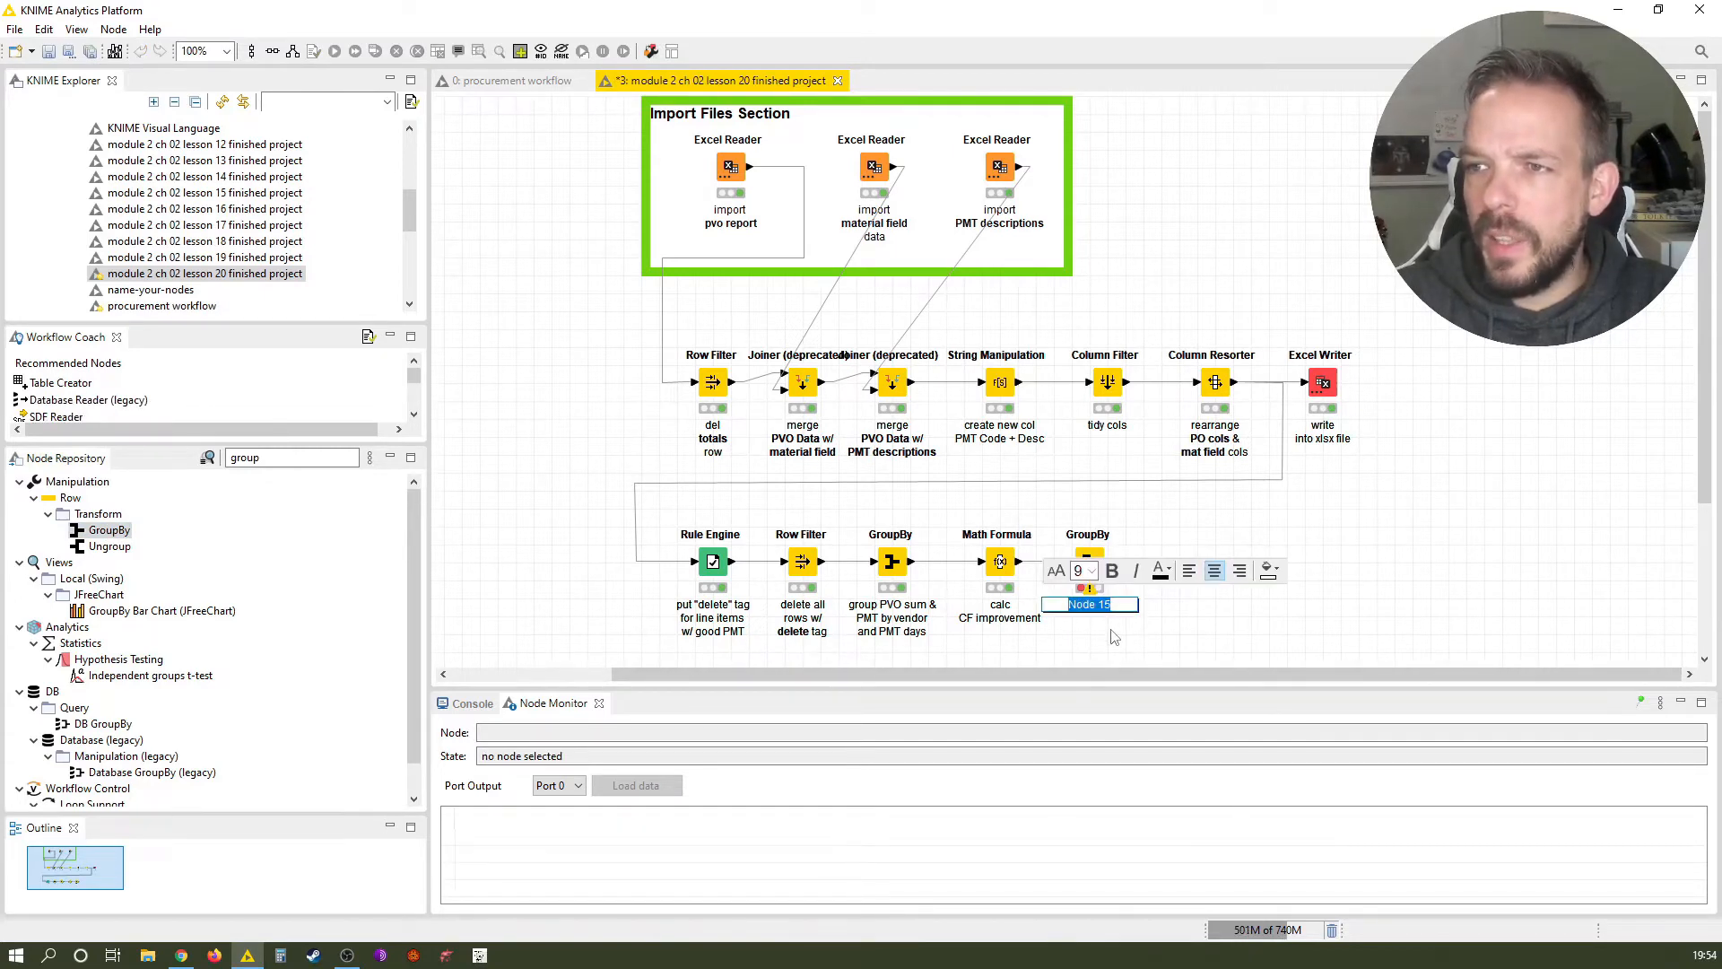
type("CF improvement by")
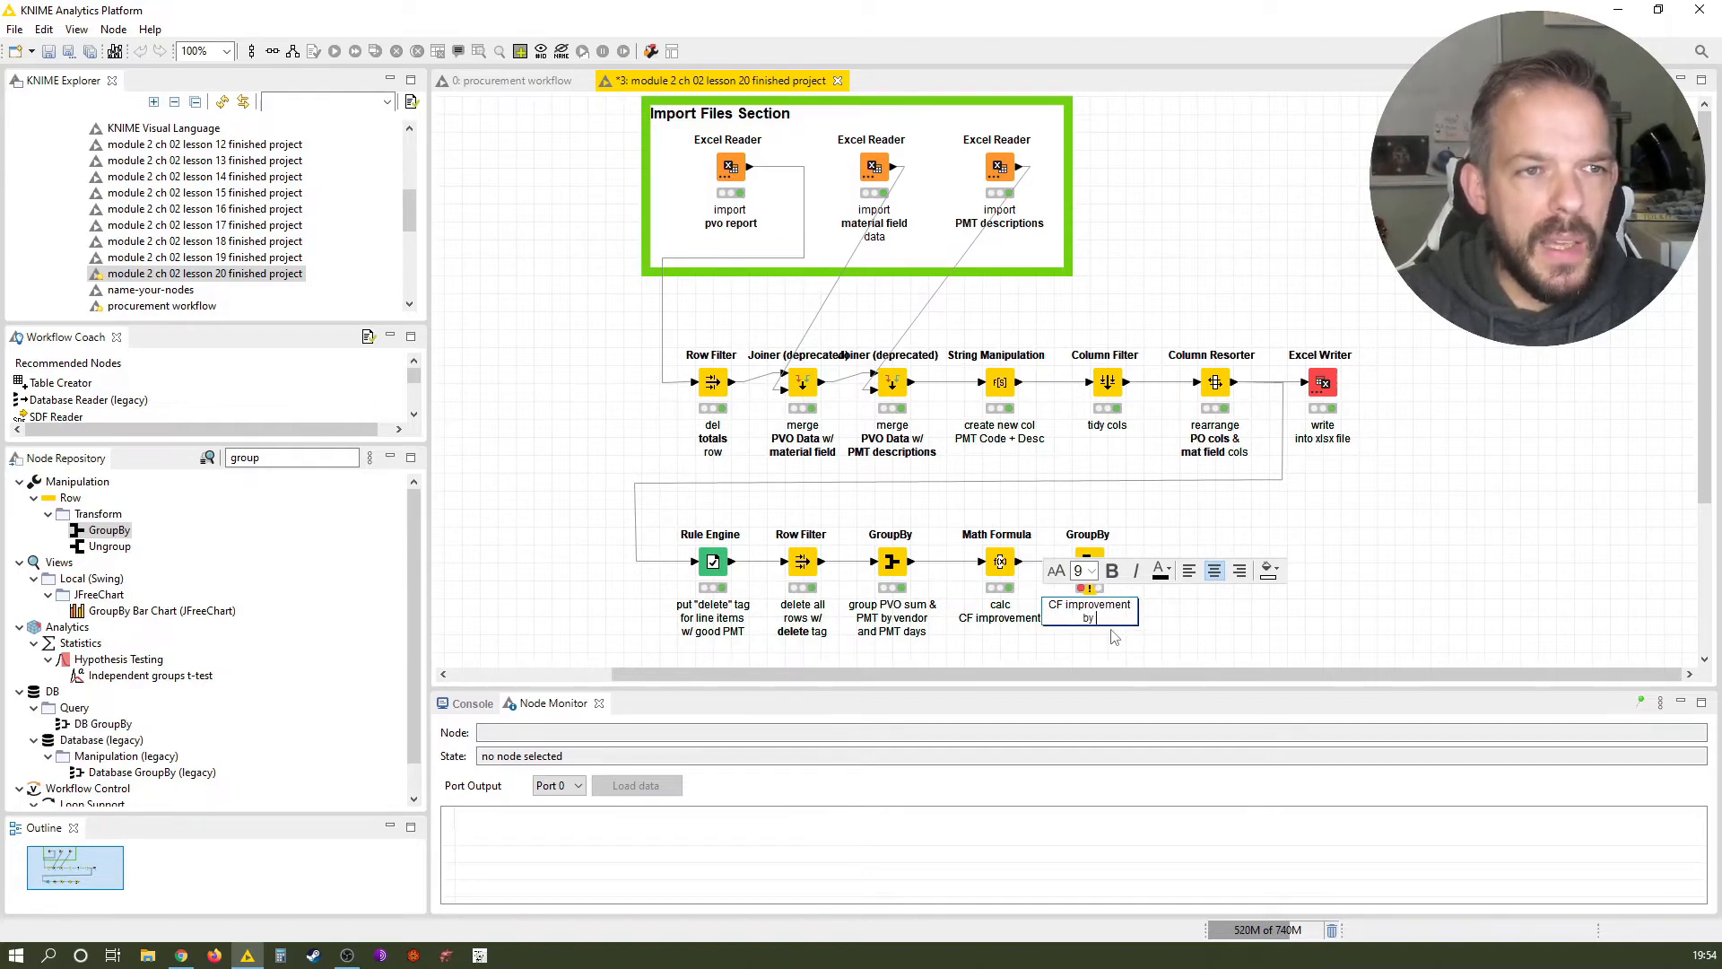
type("vendor")
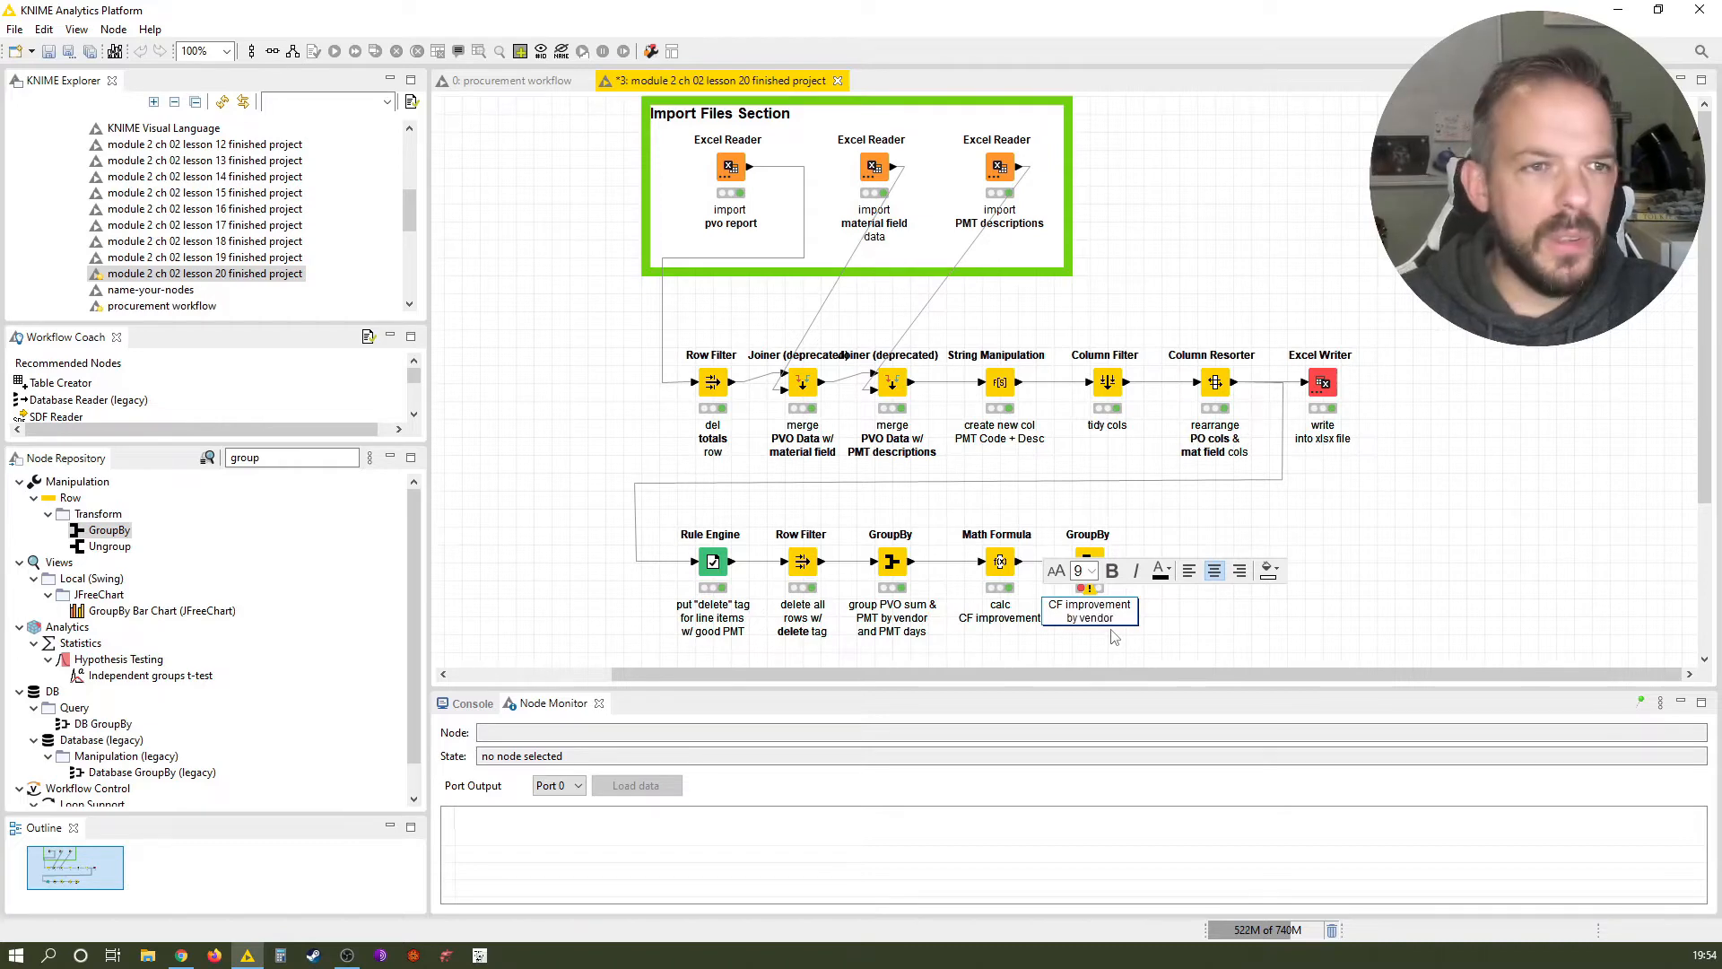
left_click(1088, 562)
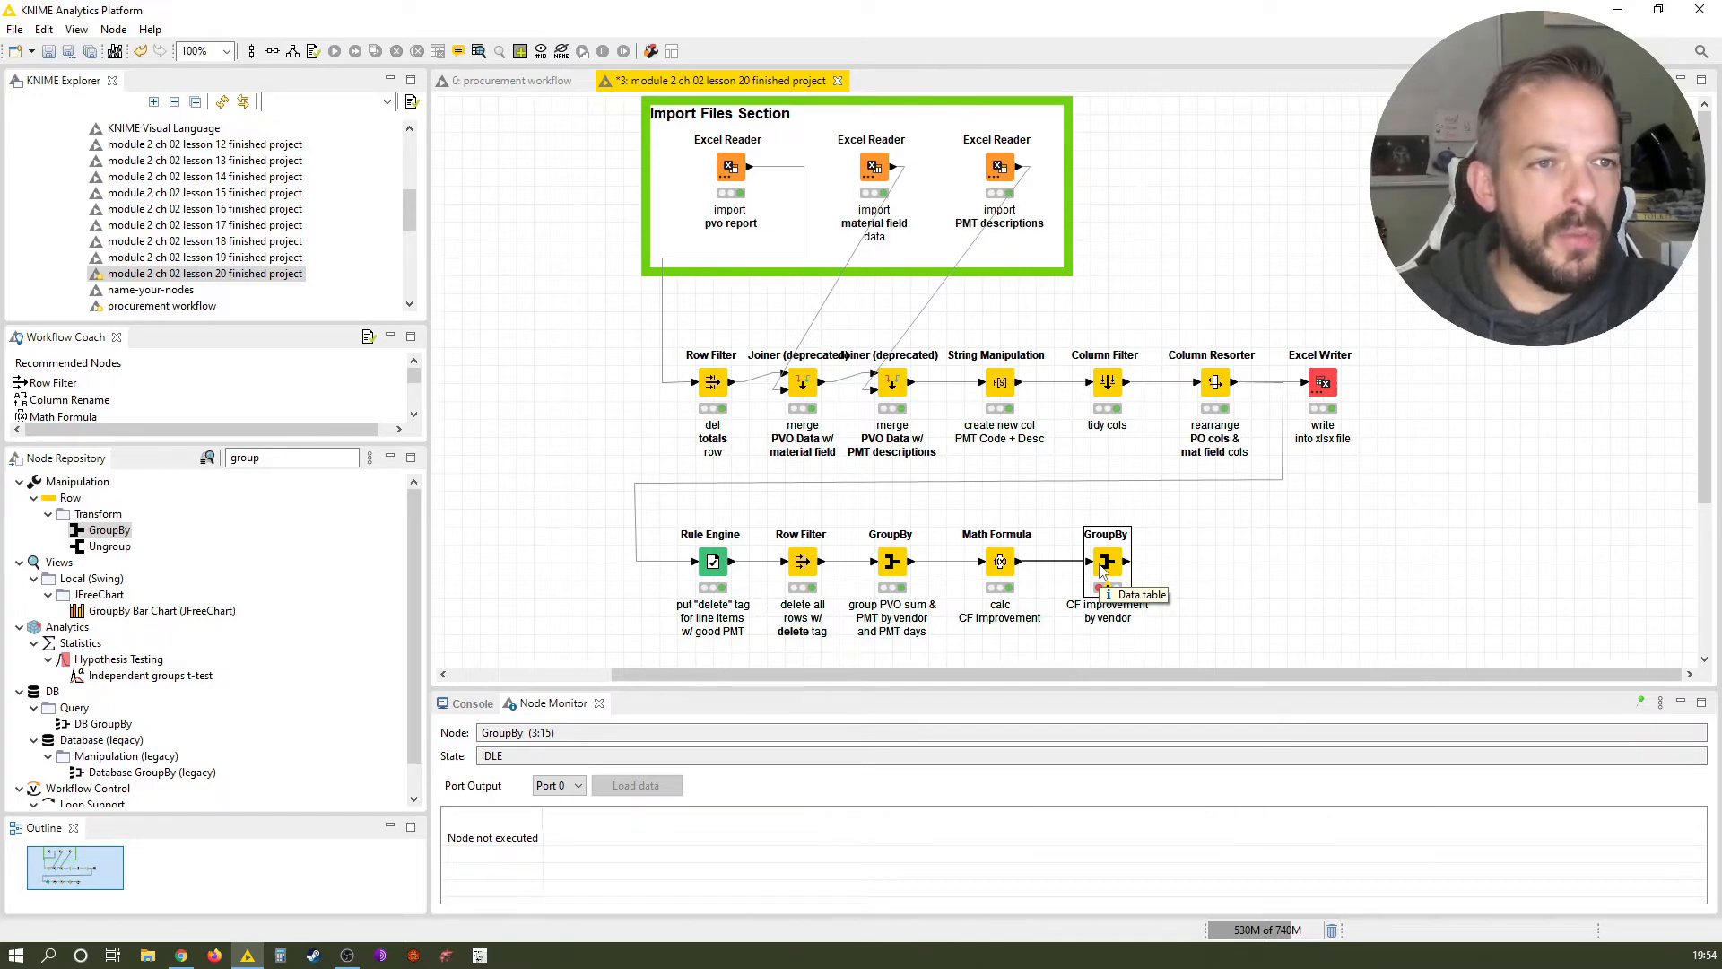
double_click(1106, 562)
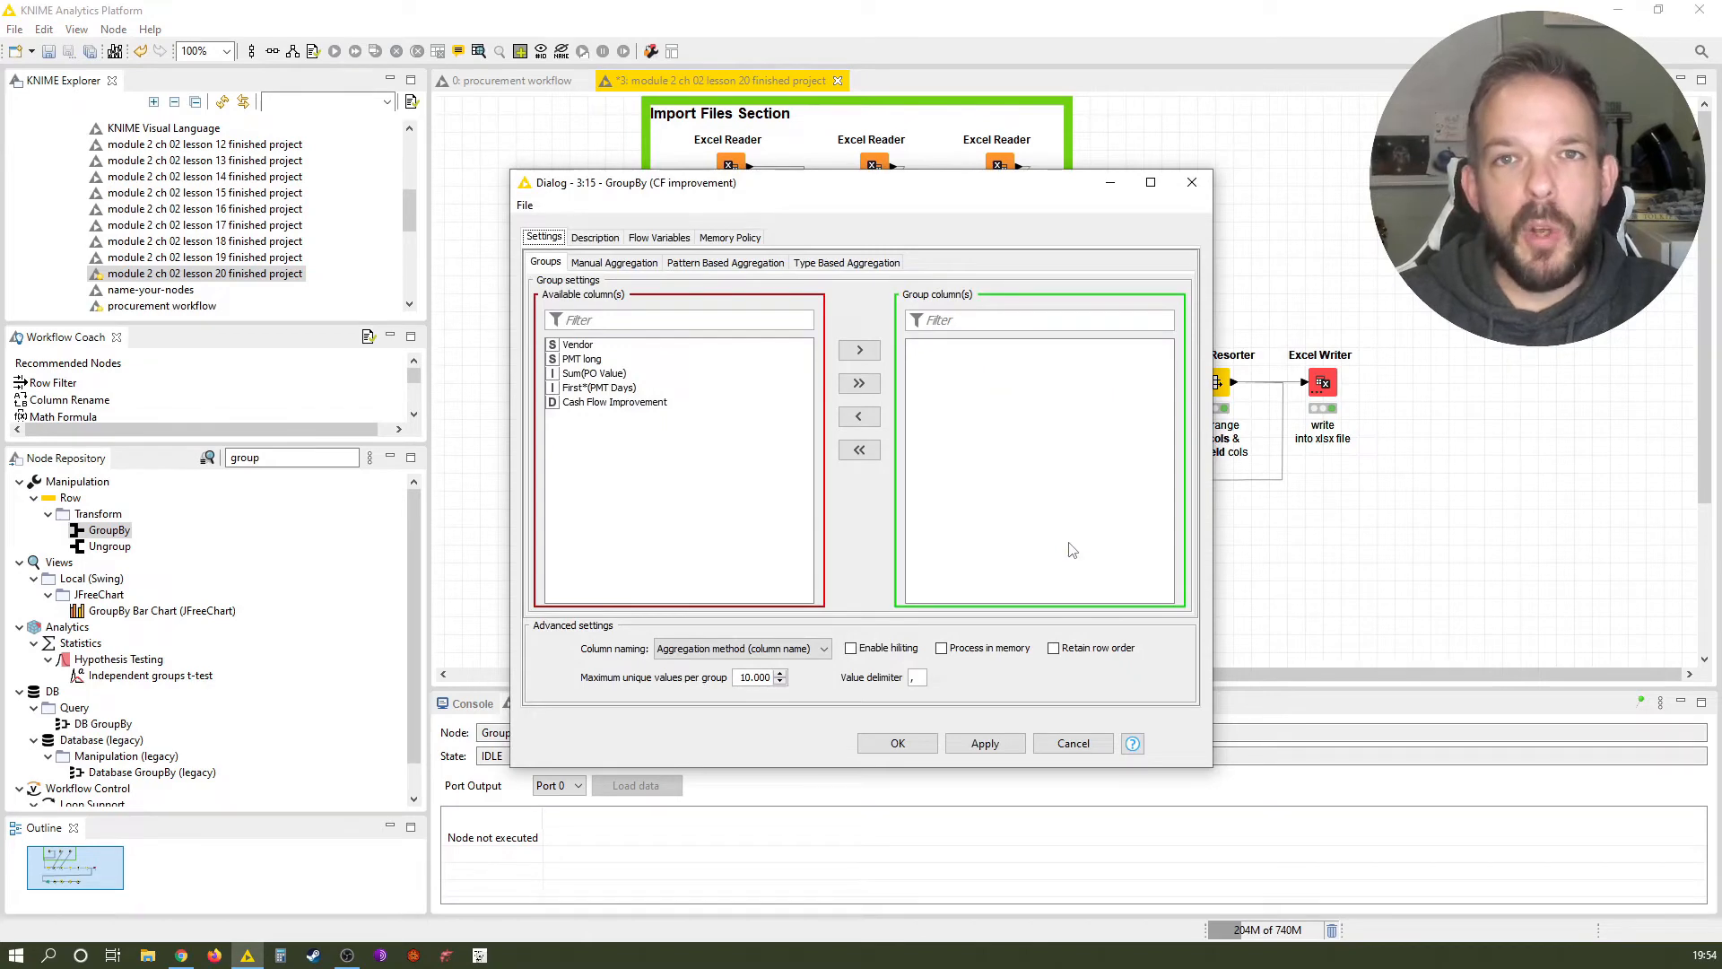
Group by Vendor, aggregate Cash Flow Improvement with Sum, and keep original column names.
left_click(578, 344)
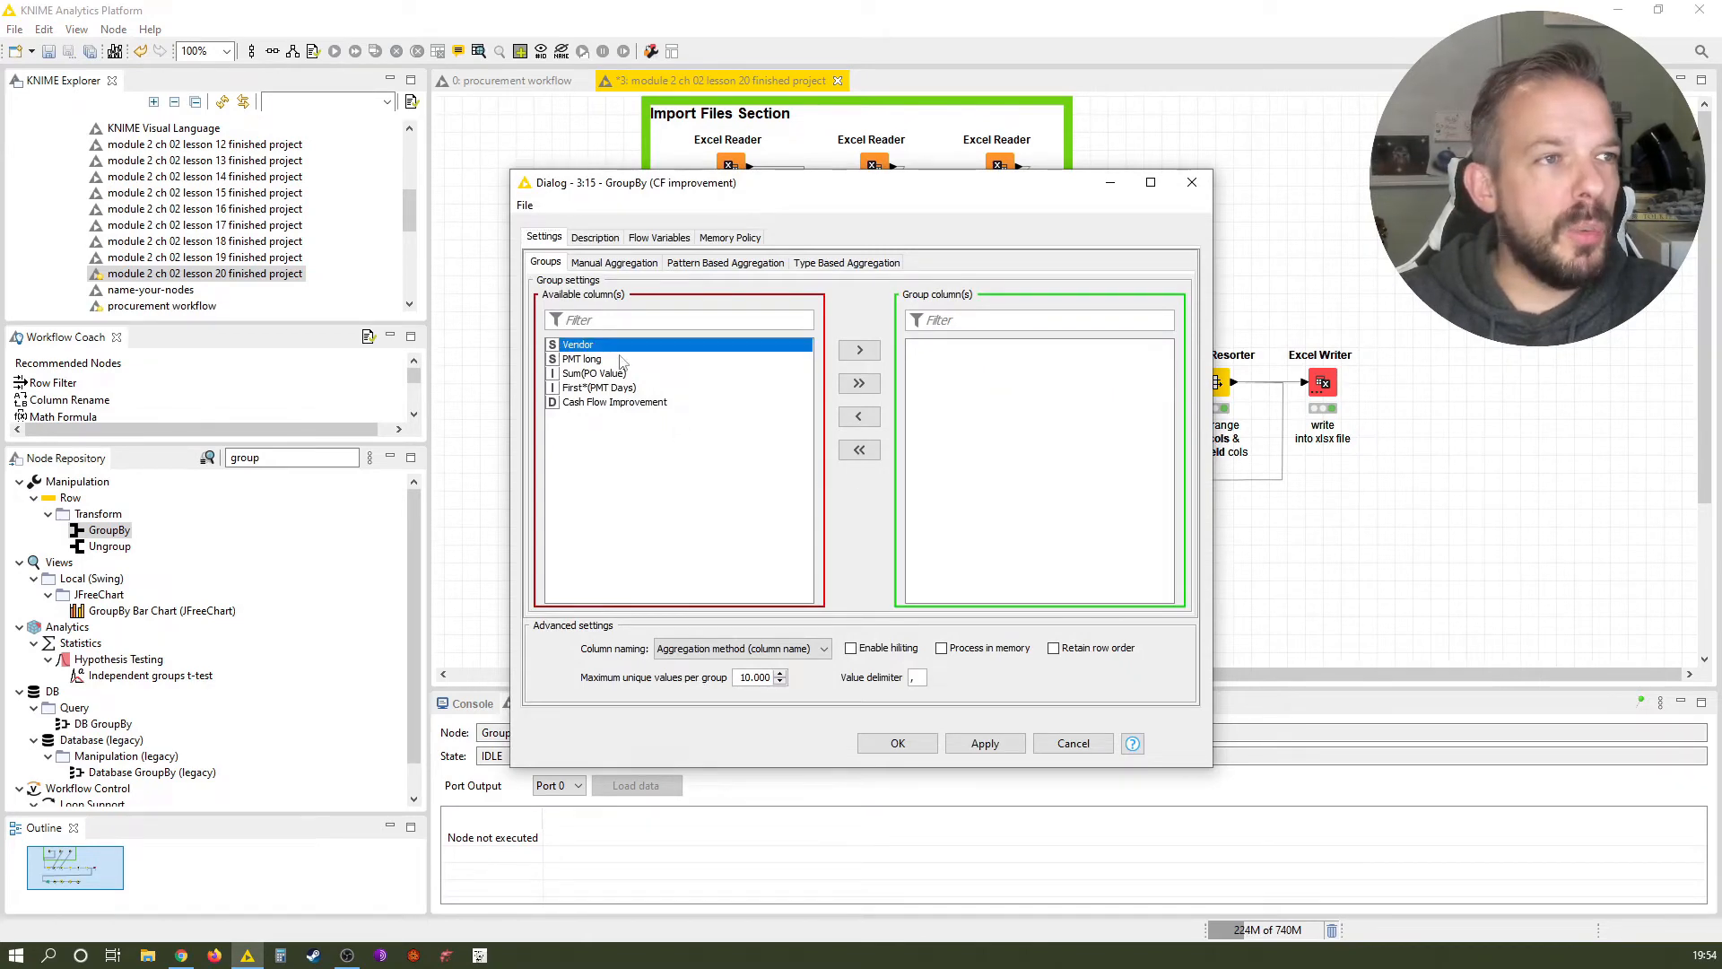
left_click(860, 349)
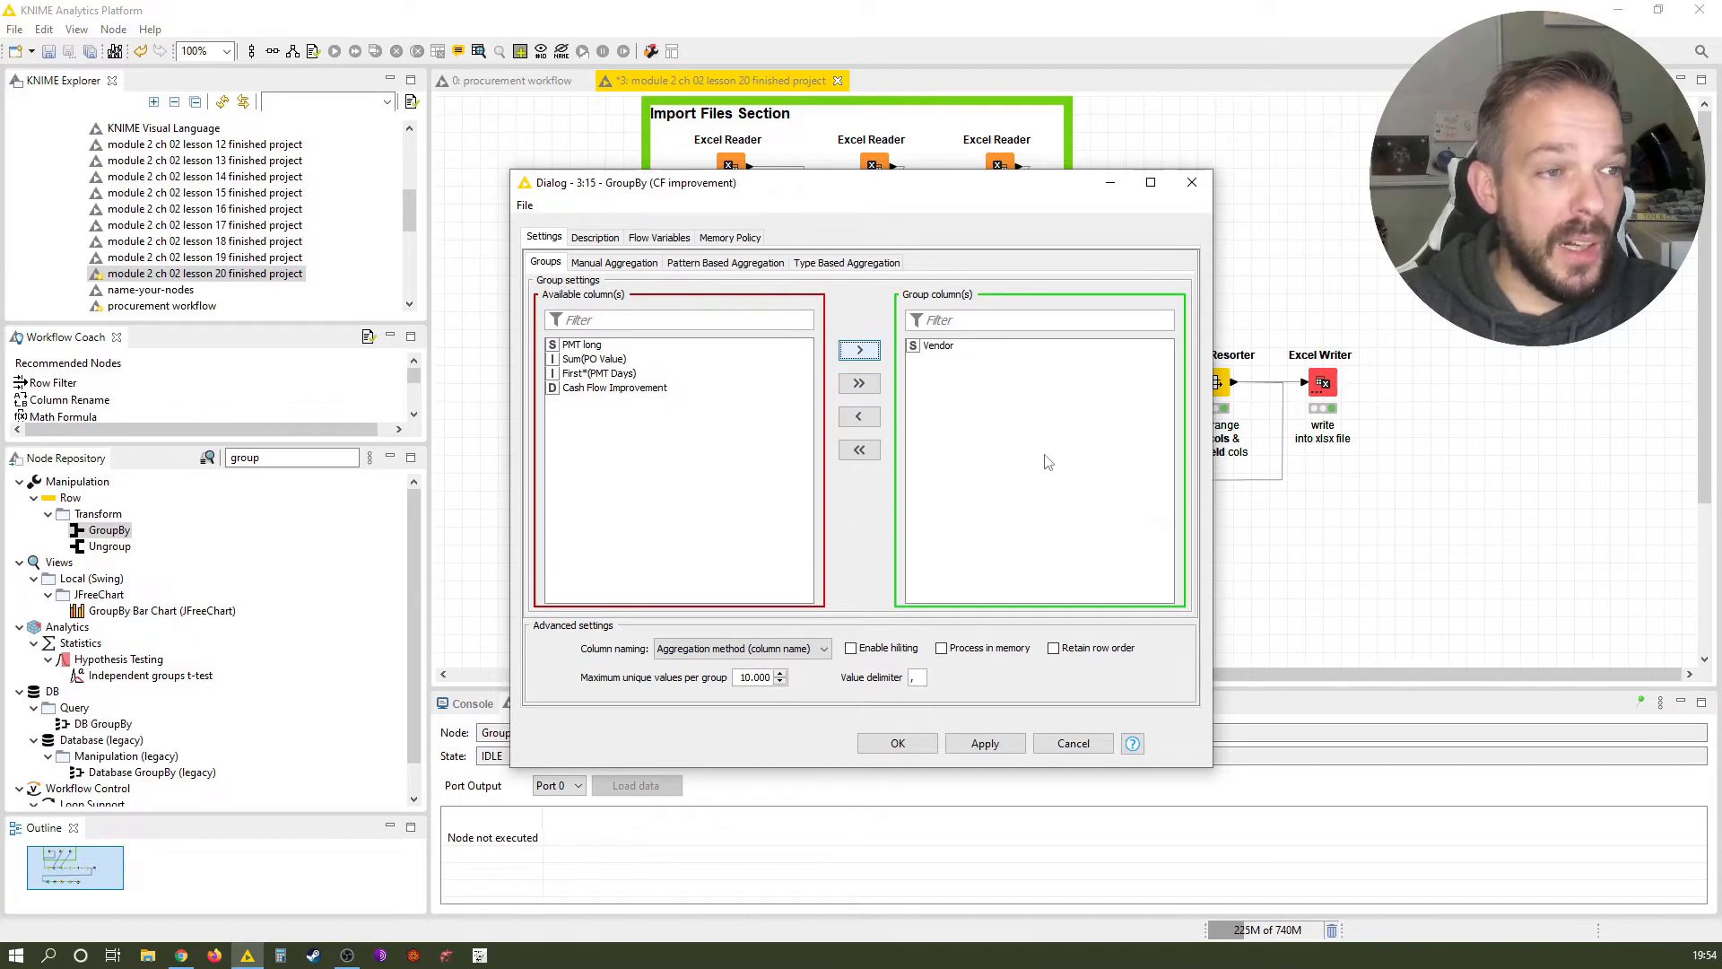
left_click(613, 263)
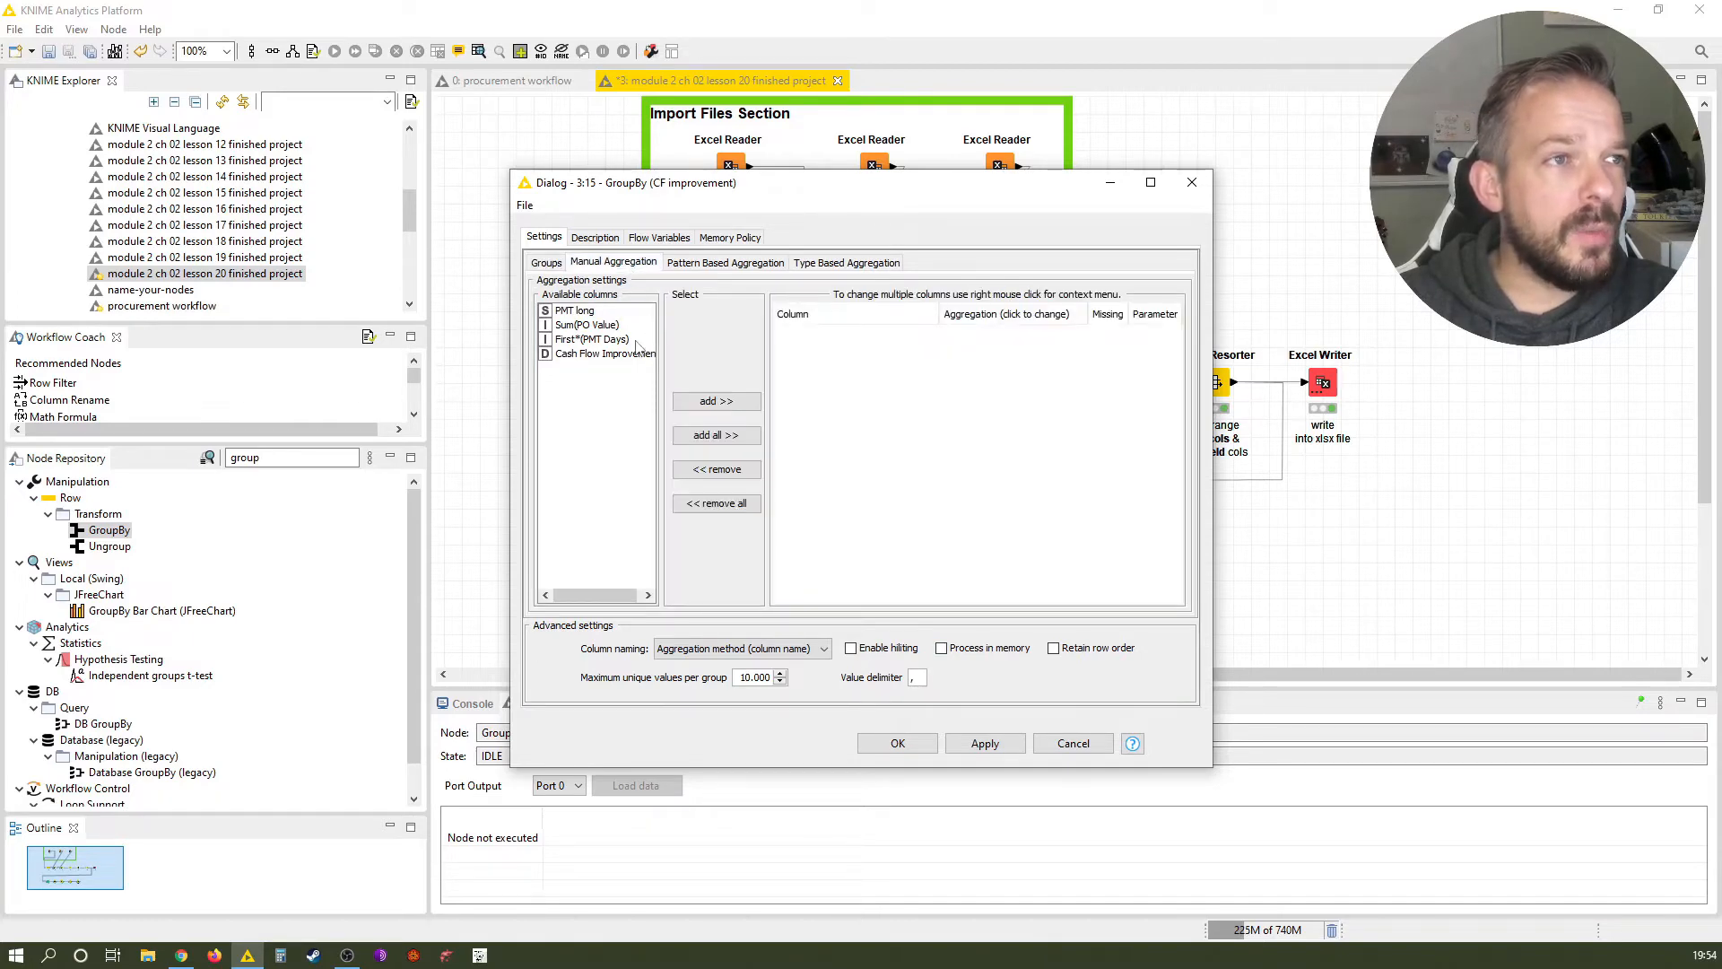
left_click(602, 354)
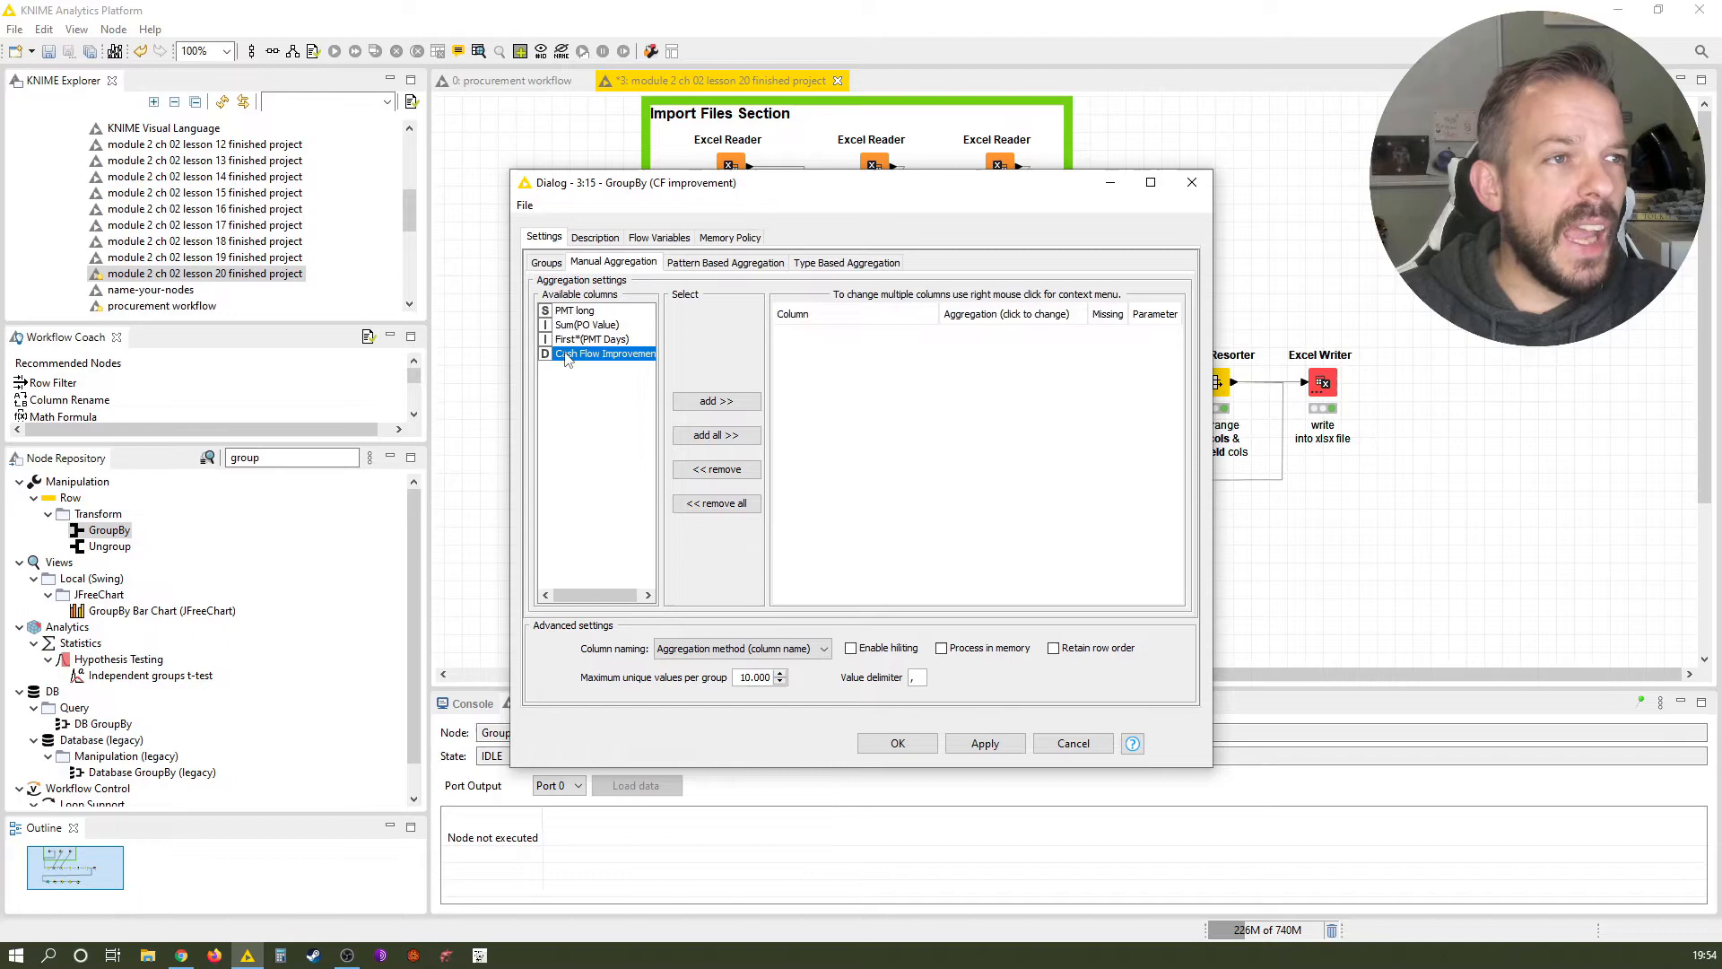
left_click(716, 401)
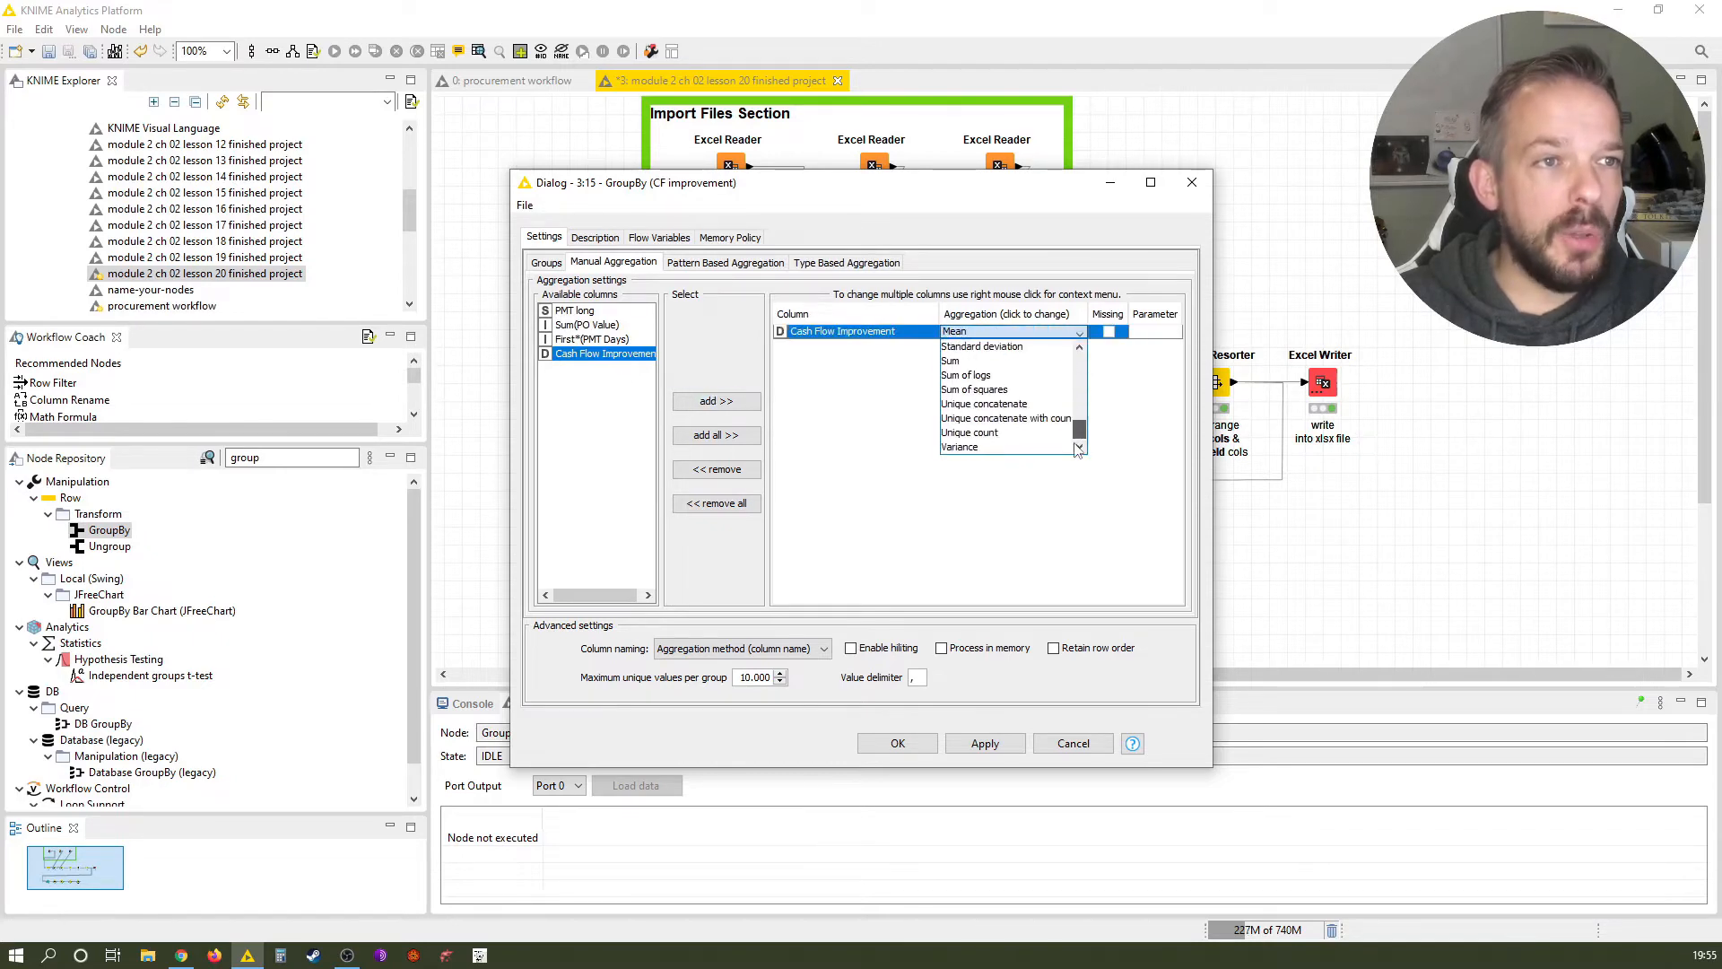
left_click(950, 361)
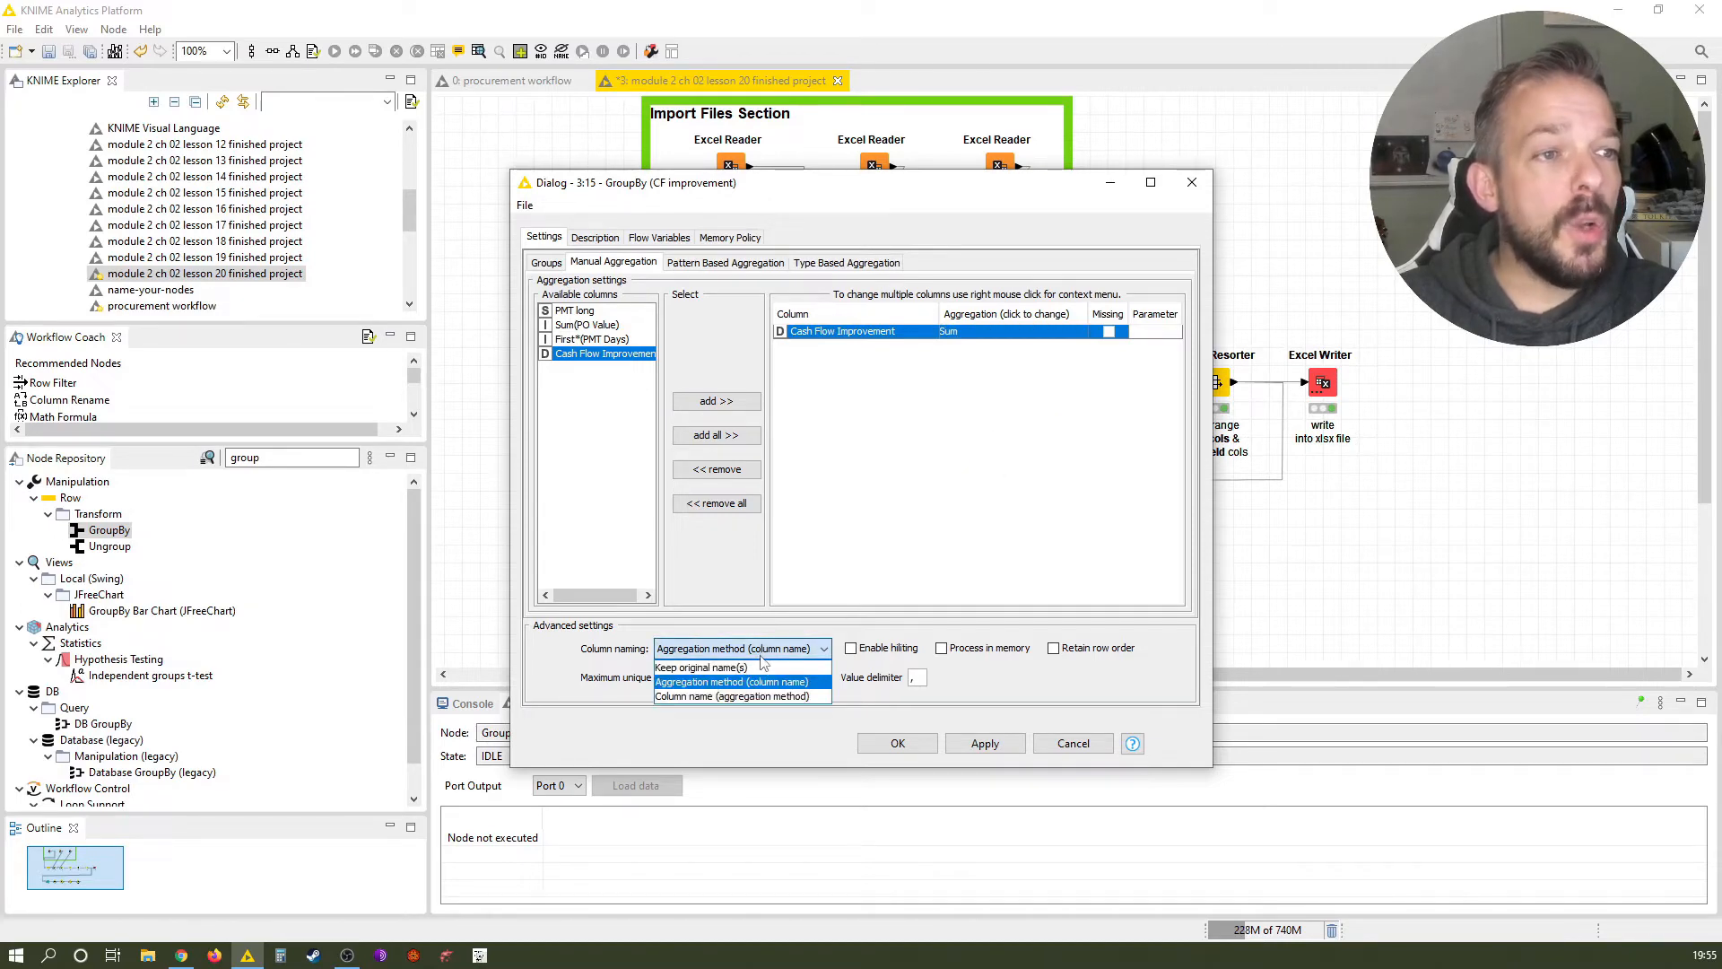
mouse_move(699, 666)
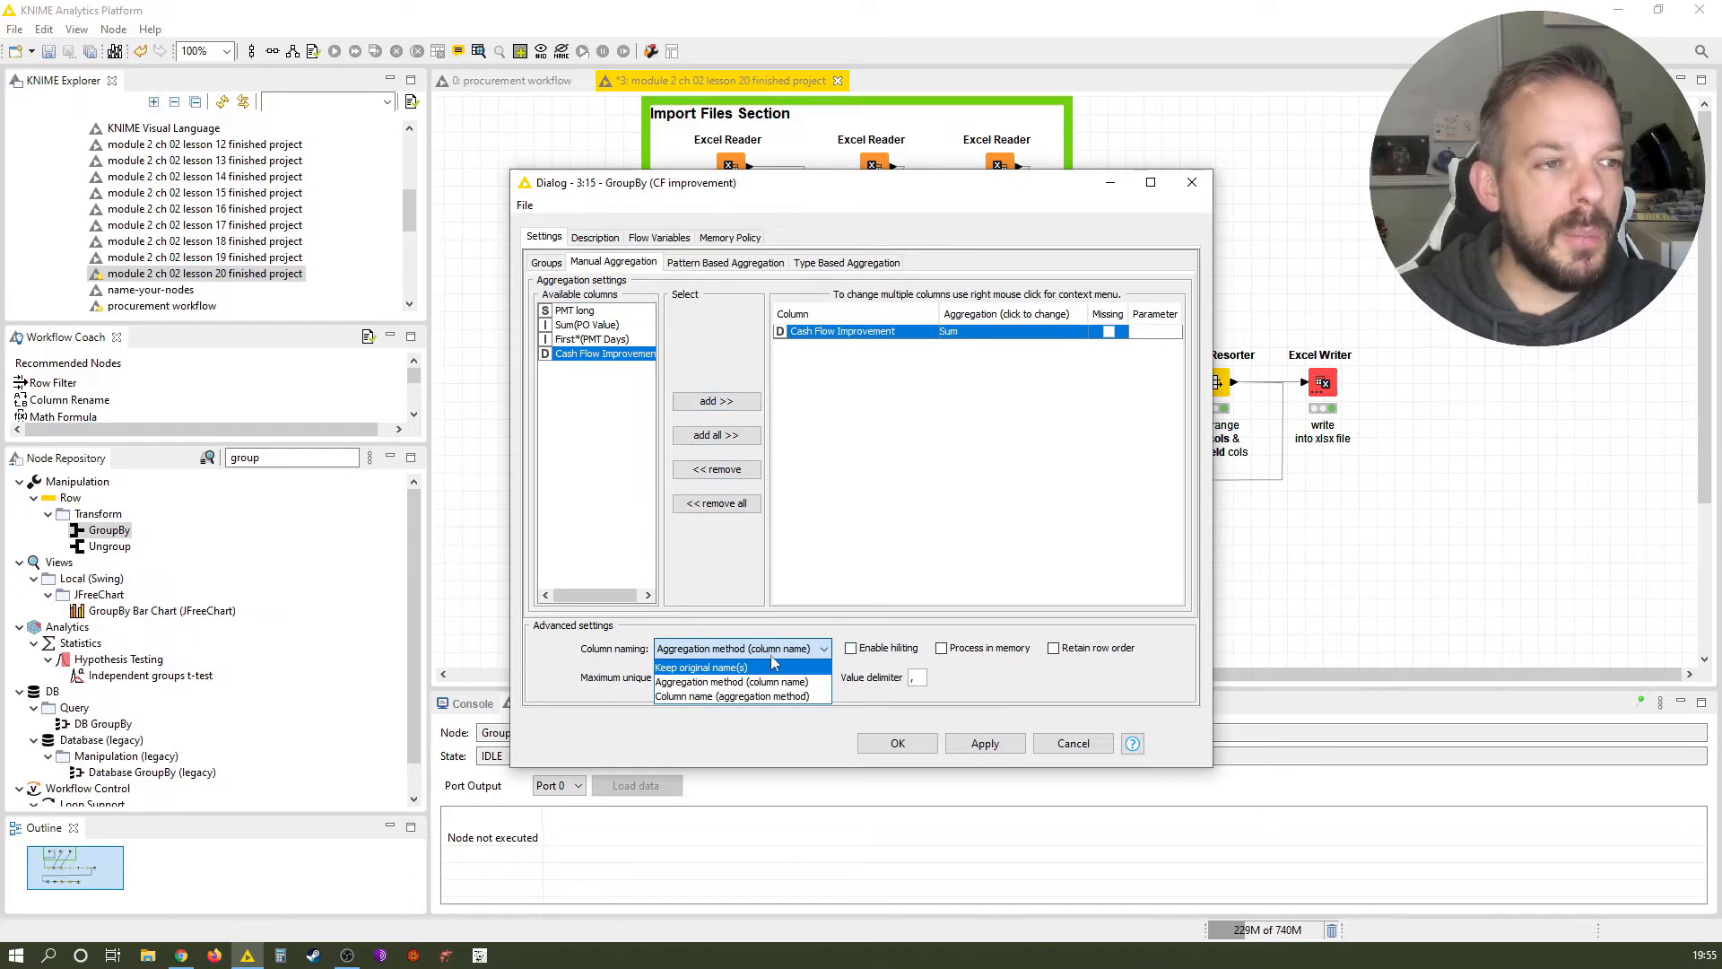
left_click(700, 667)
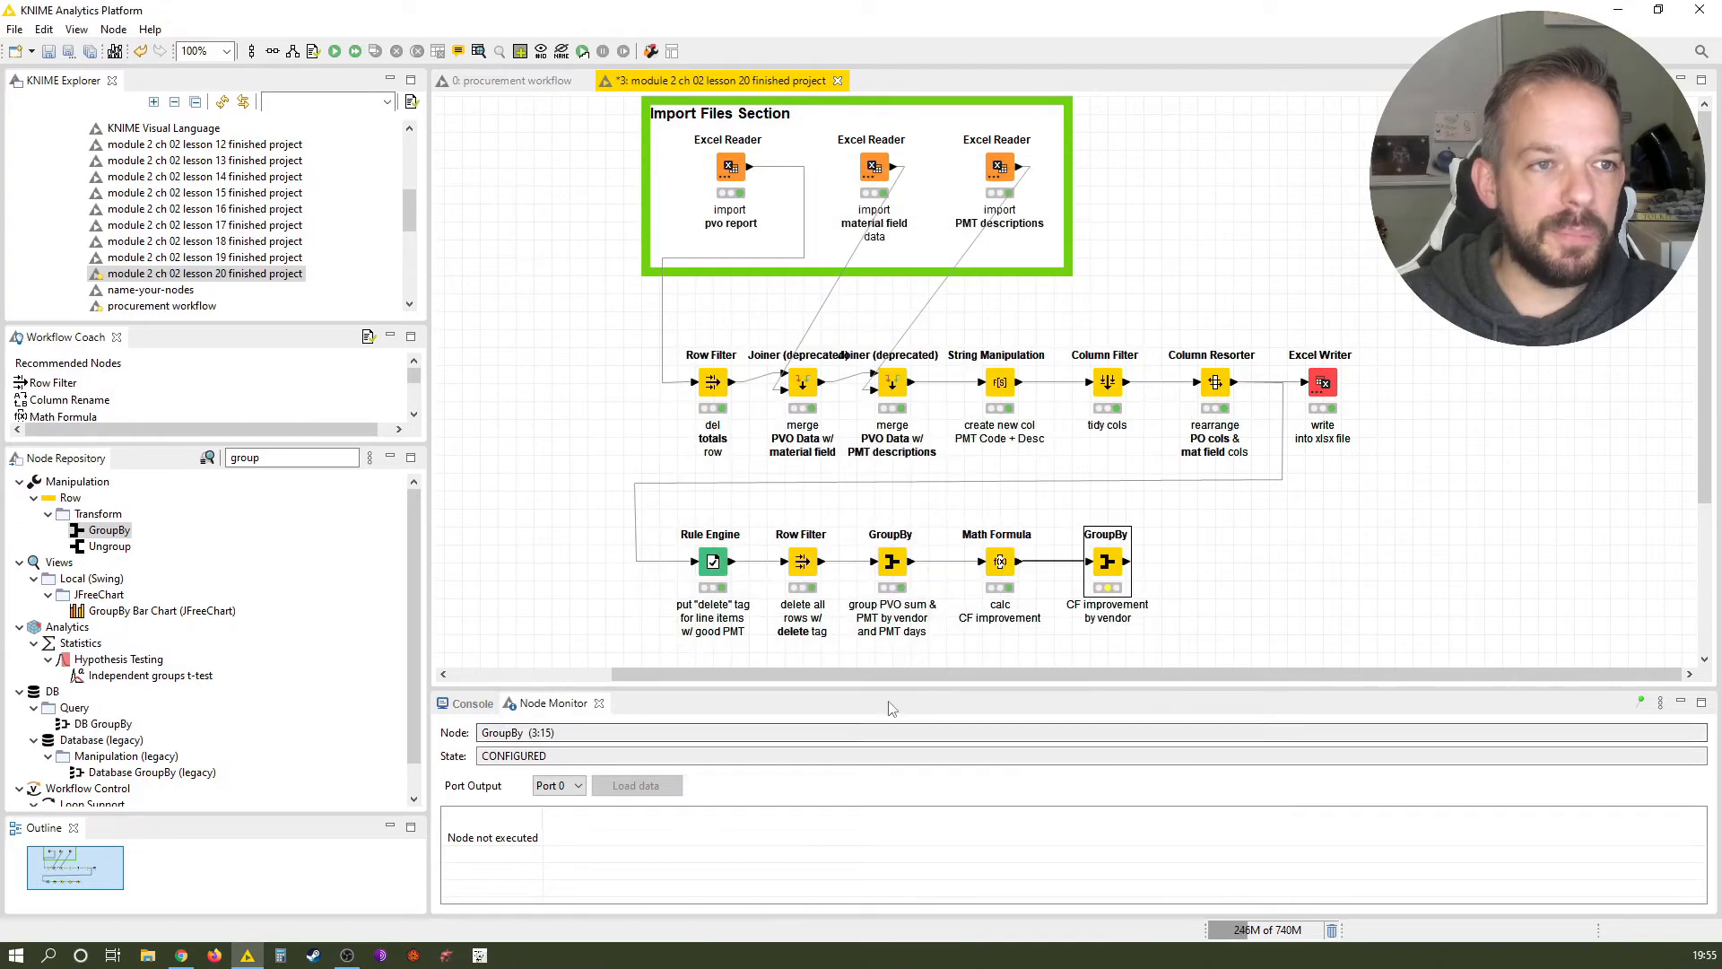
mouse_move(950, 665)
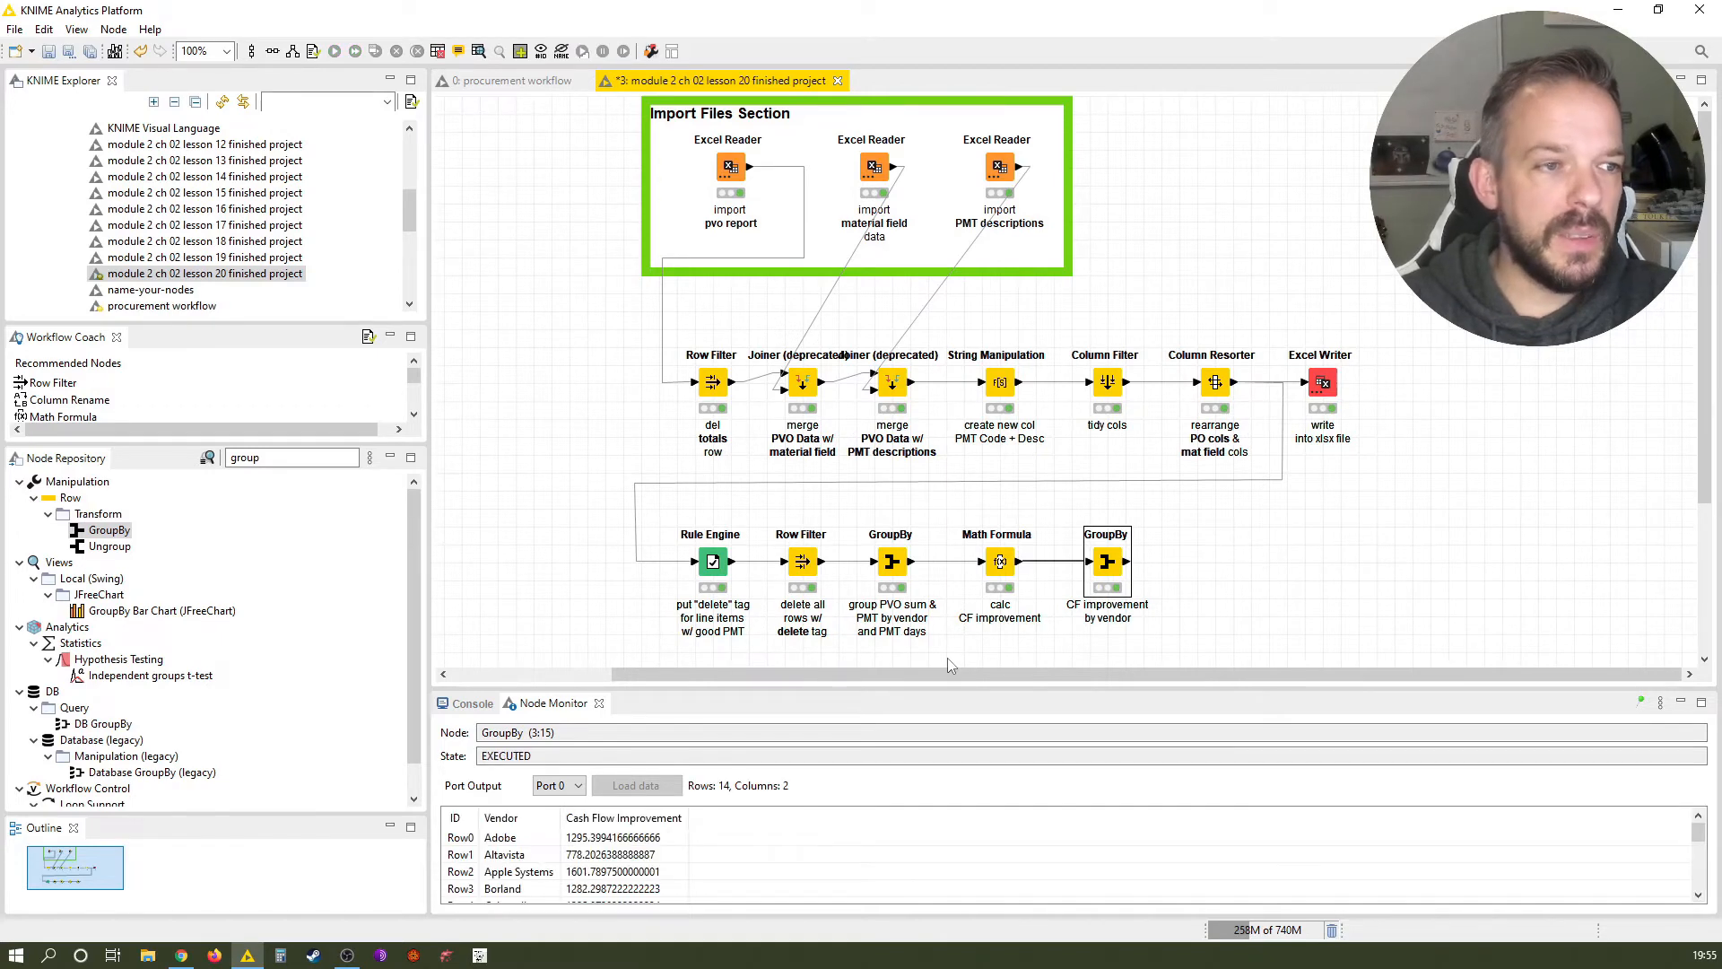
Execute the node and show the group table of 14 vendors with summed Cash Flow Improvement.
double_click(1106, 561)
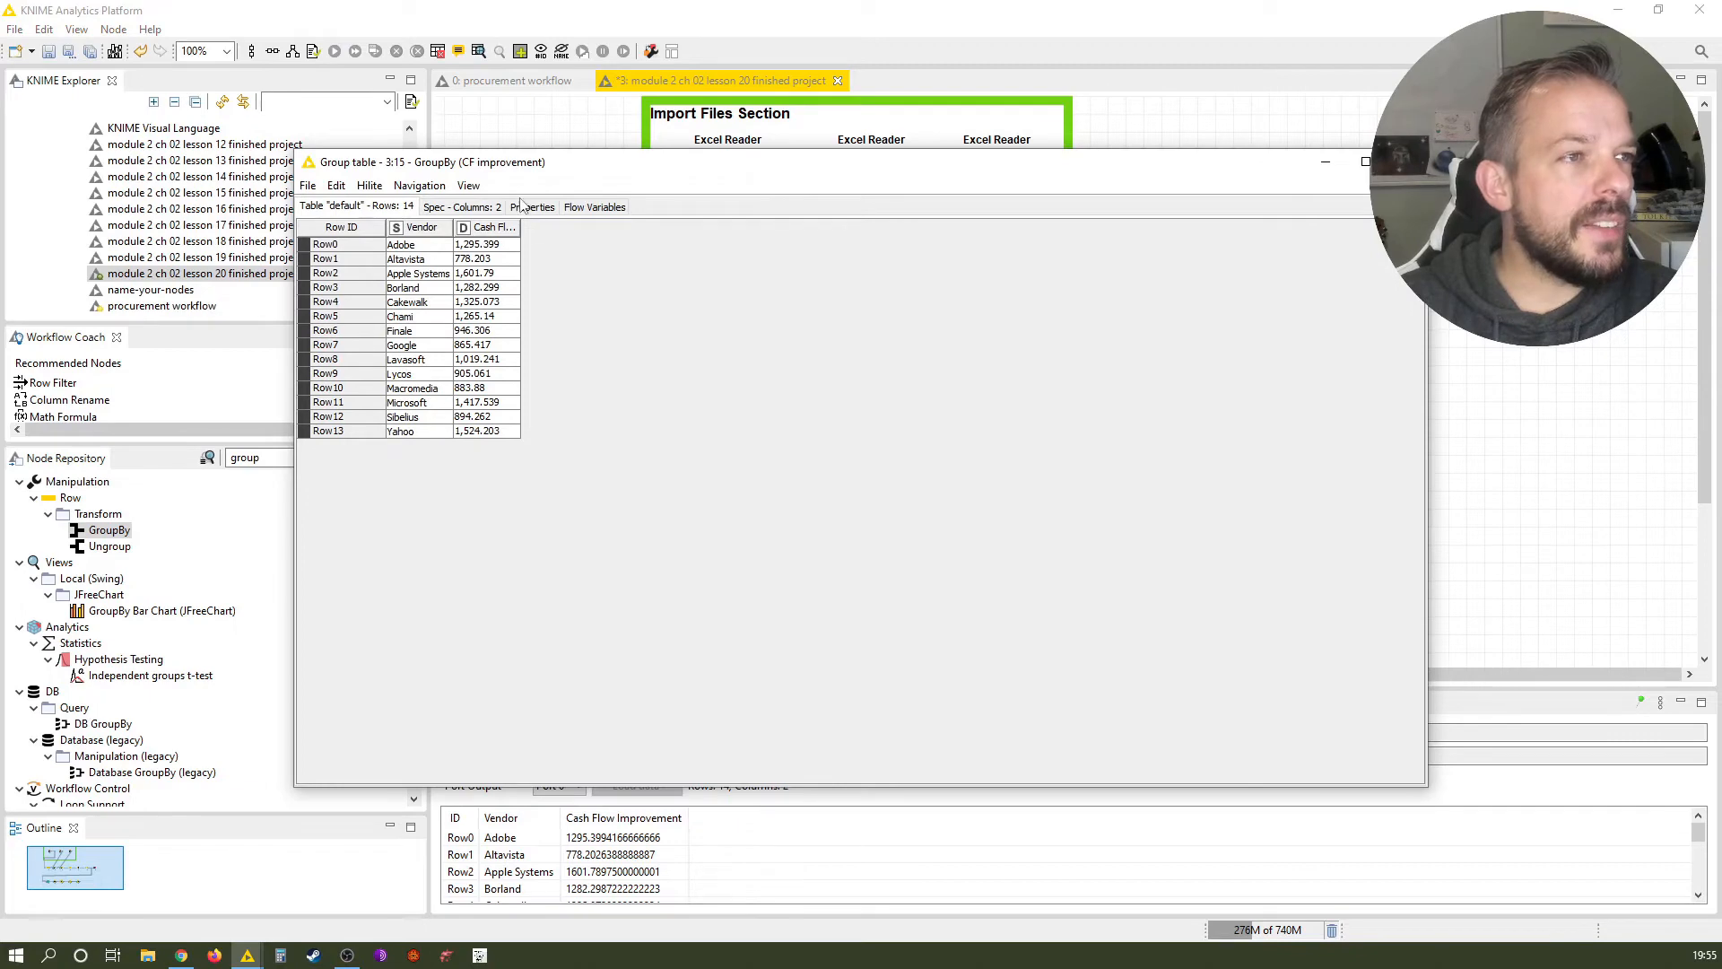
mouse_move(466, 522)
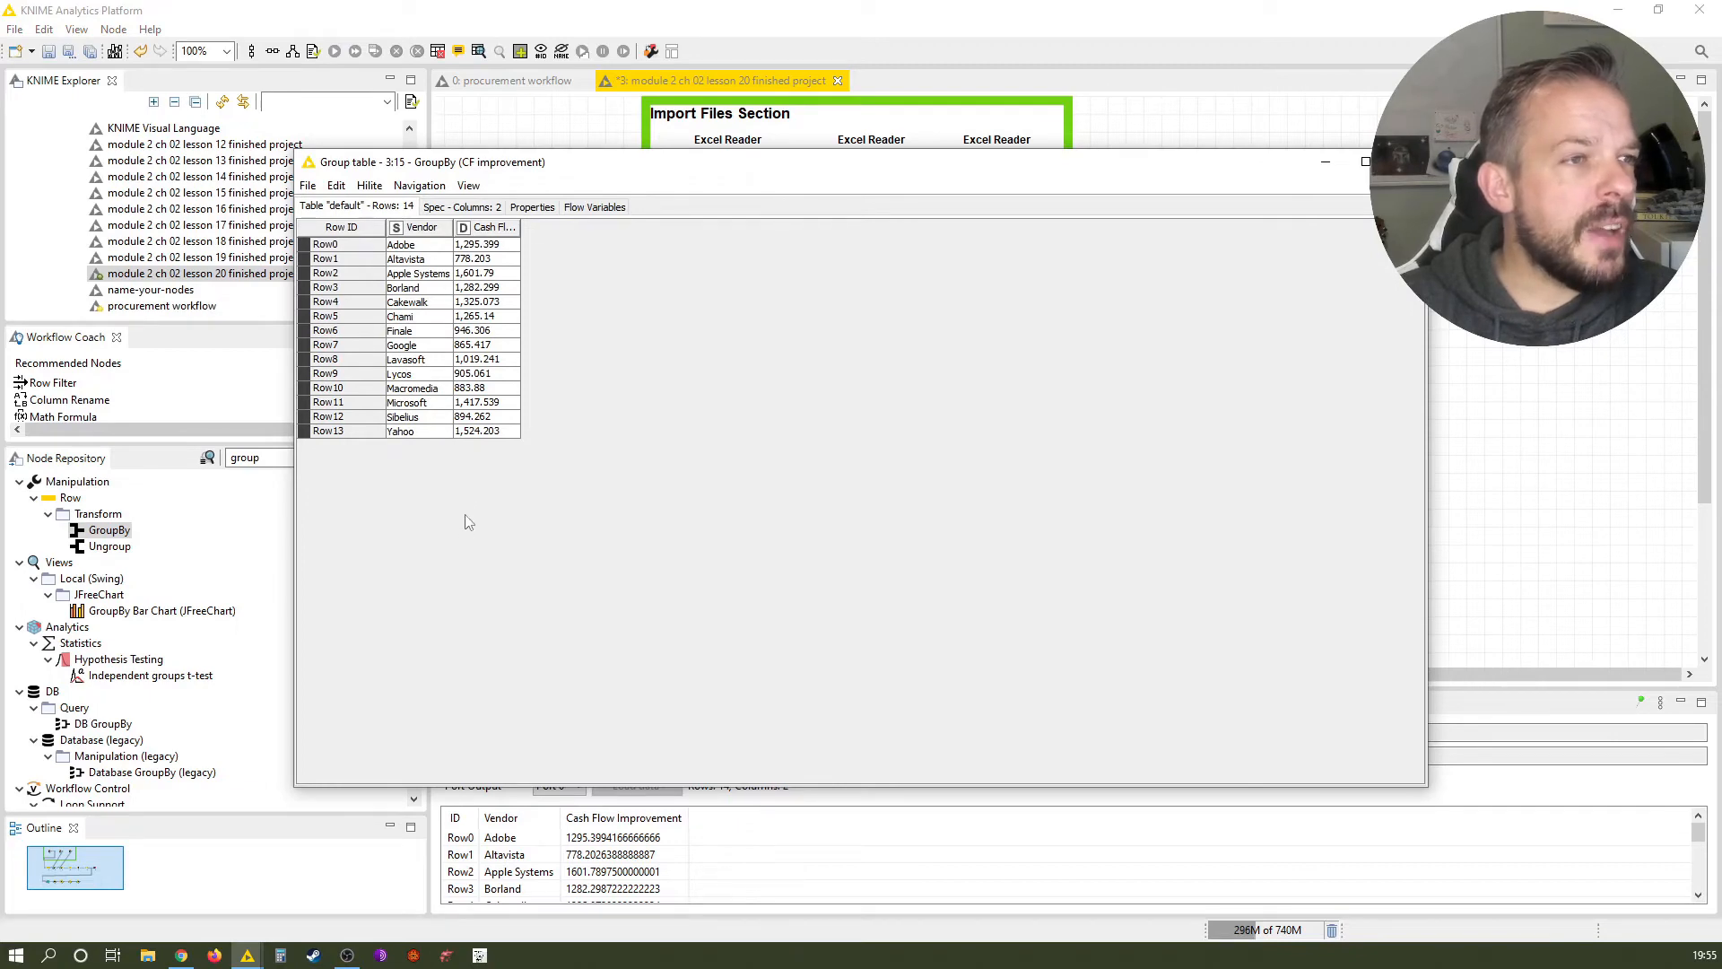
mouse_move(704, 523)
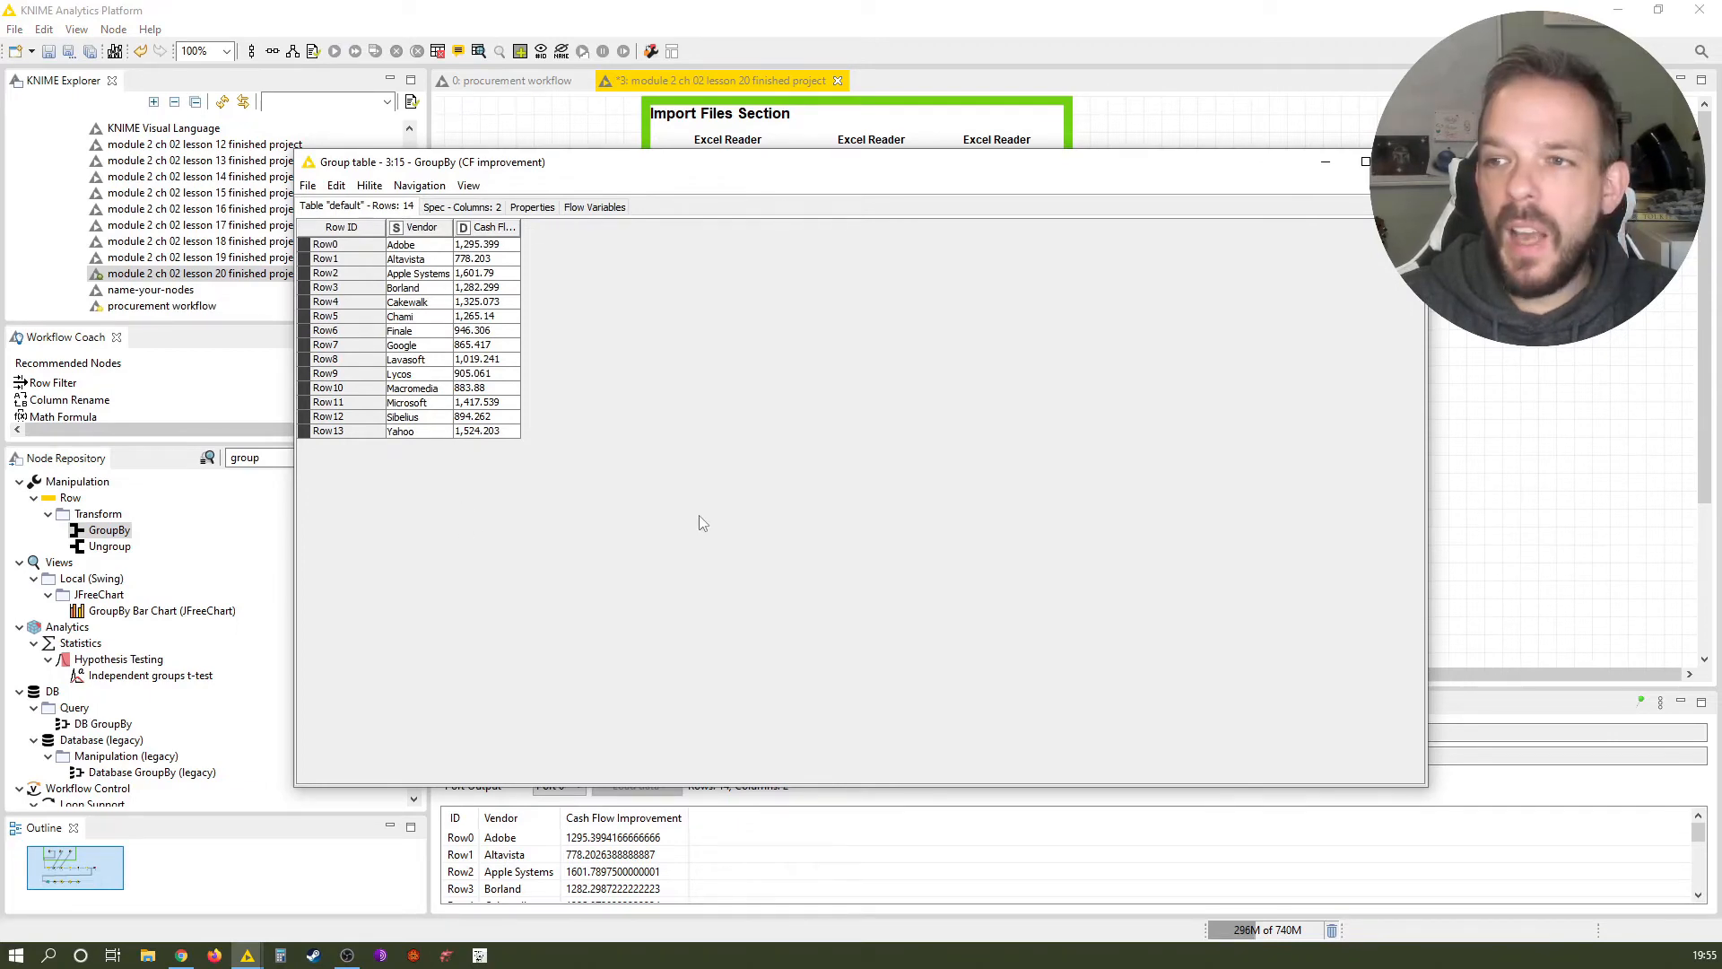